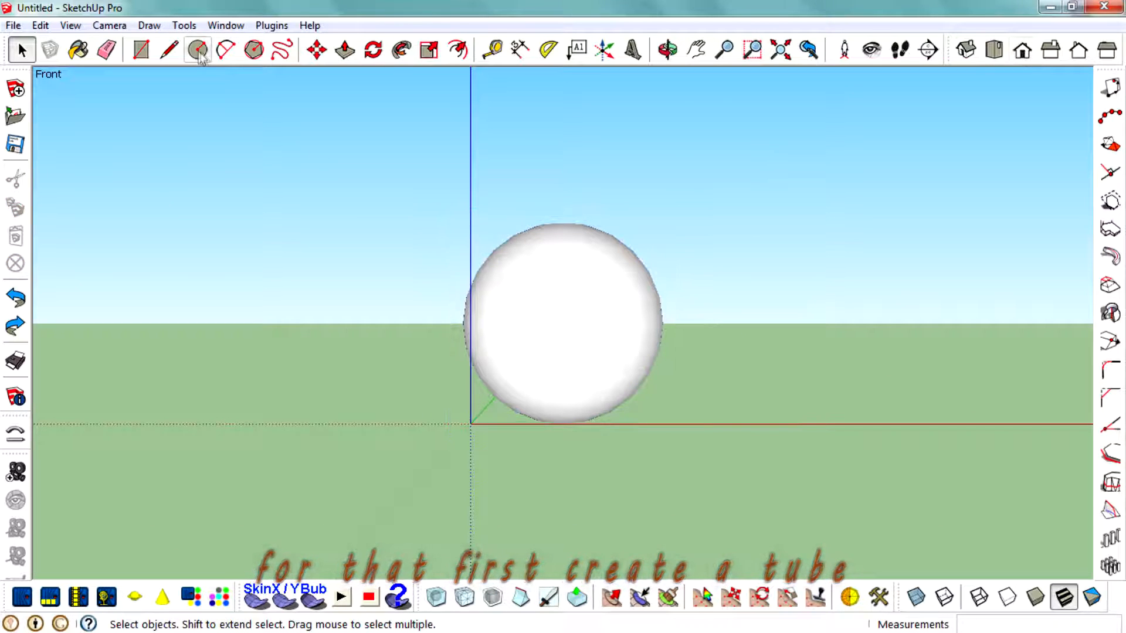
Step: Draw the tube's base circle beside the sphere with the Circle tool
left_click(195, 49)
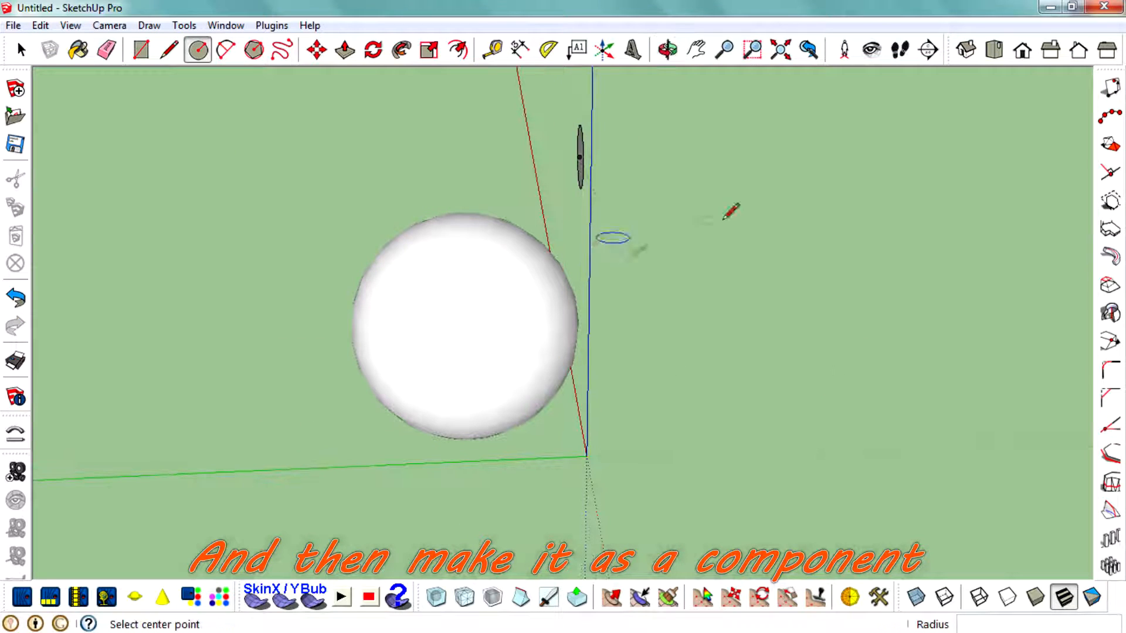
left_click(343, 49)
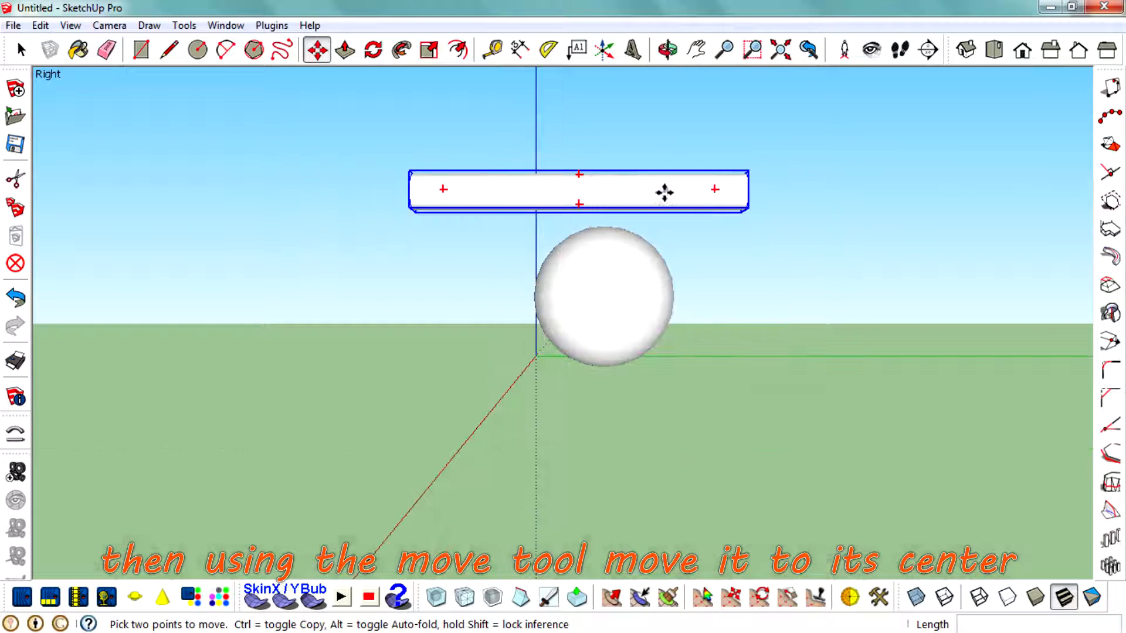
Step: Move the tube component to the sphere's centre and return to the Select tool
left_click_drag(664, 190, 693, 293)
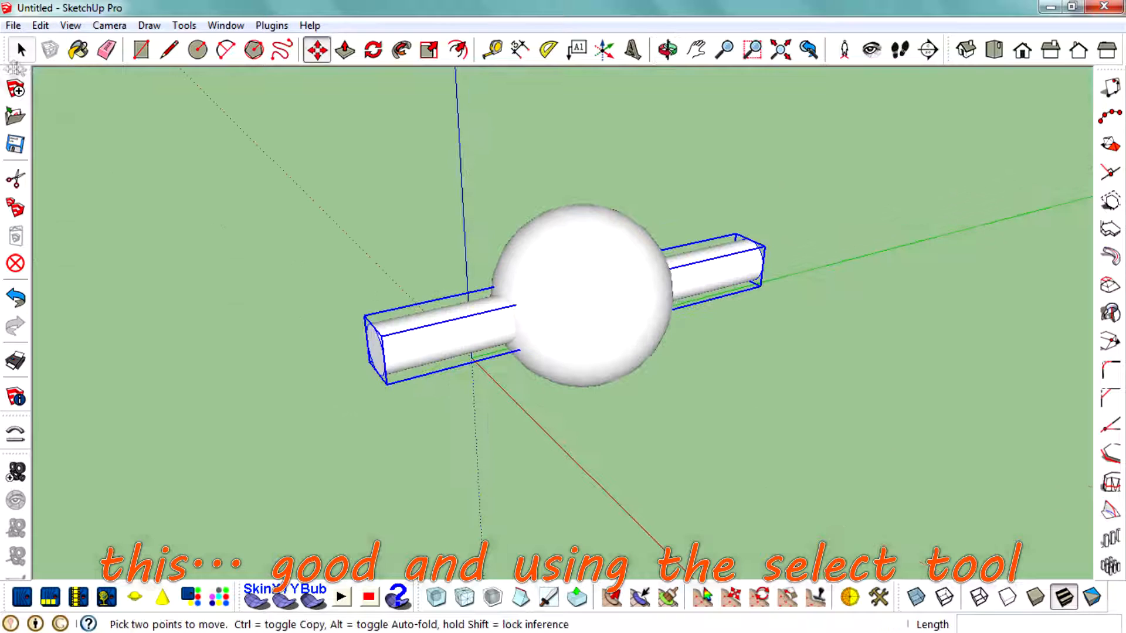
left_click(21, 50)
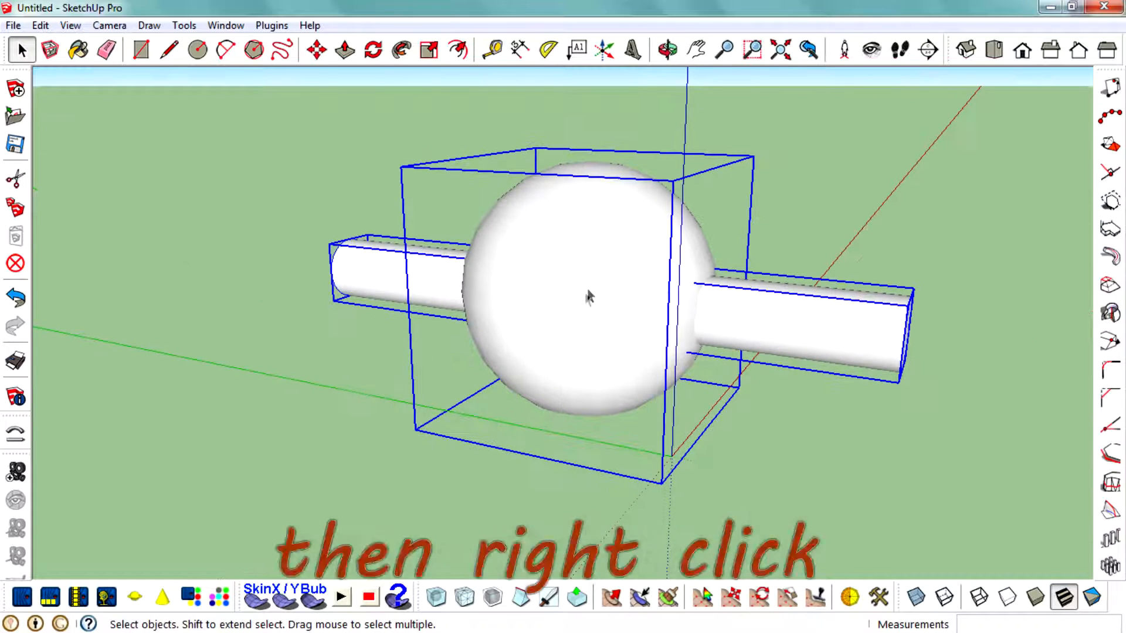
Step: Intersect the tube and sphere faces with the selection, then explode the sphere component
right_click(589, 295)
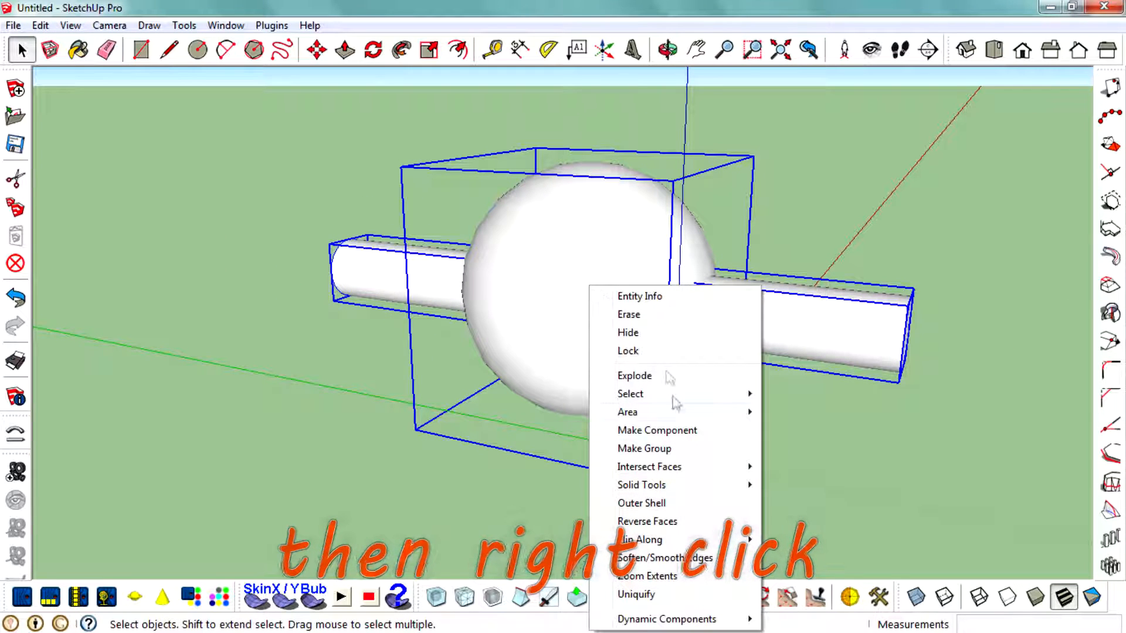
mouse_move(680, 472)
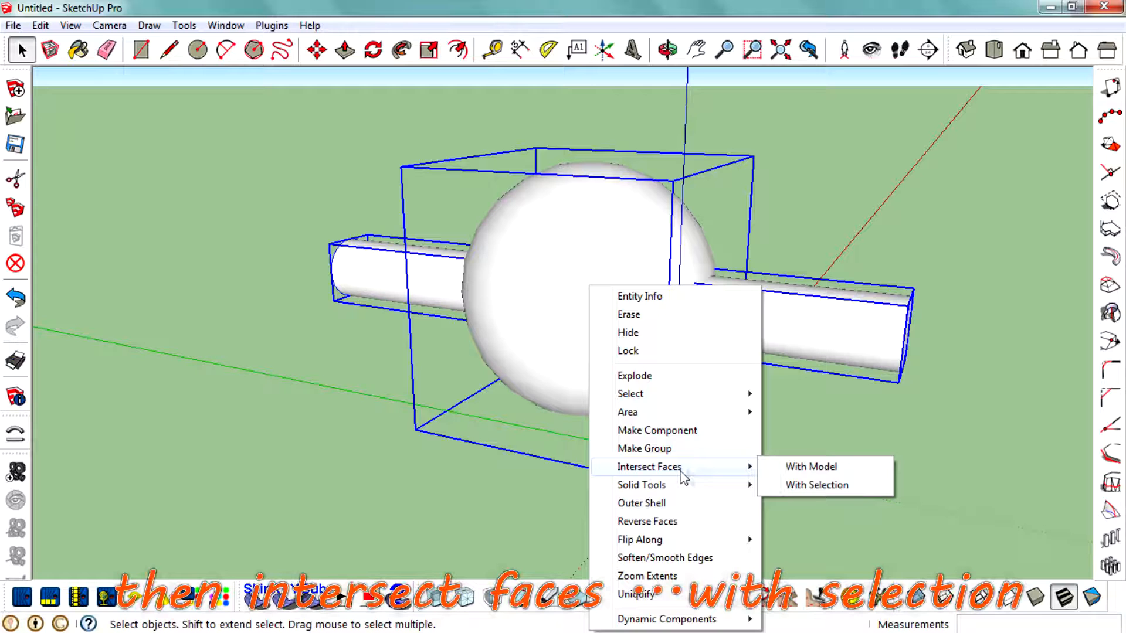
left_click(816, 485)
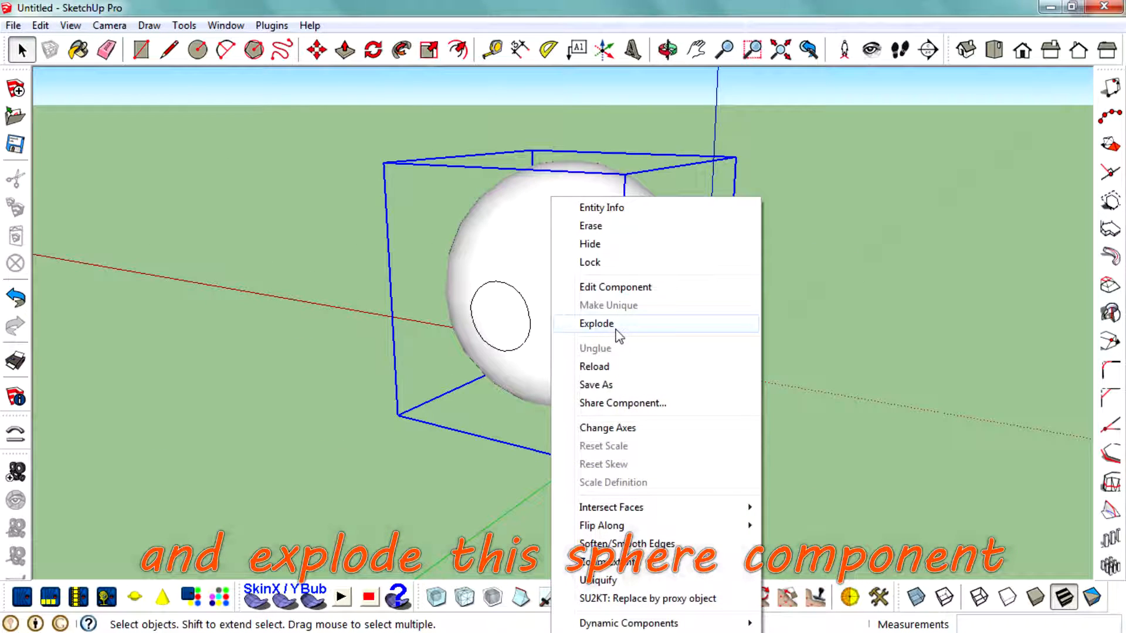
left_click(596, 324)
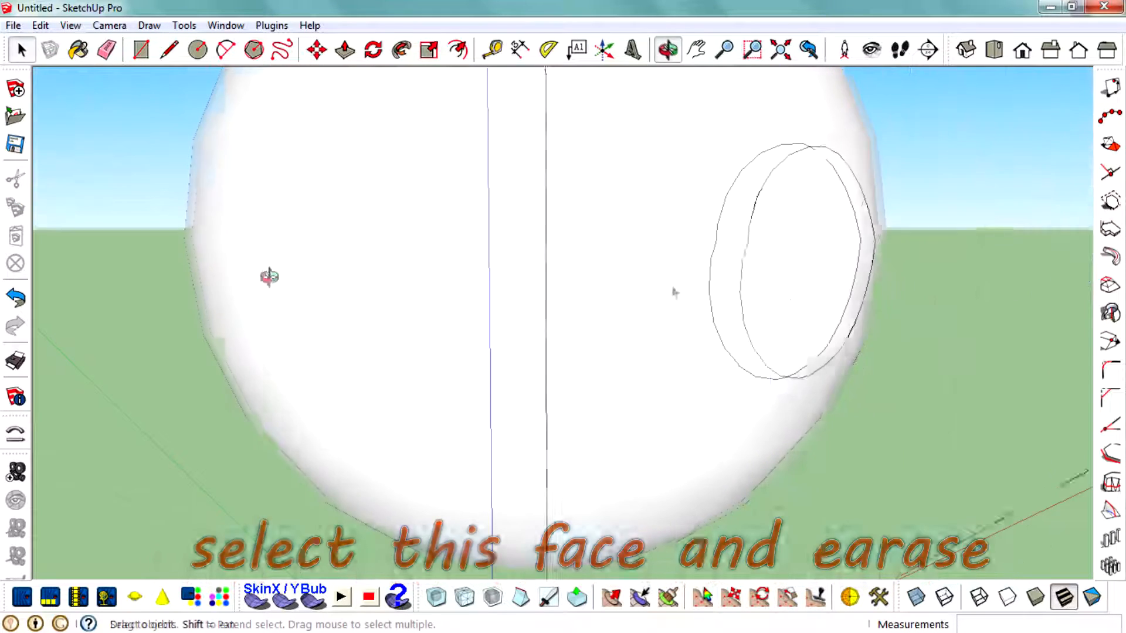
Step: Erase the circular face inside the intersection edges to open the hole
right_click(782, 269)
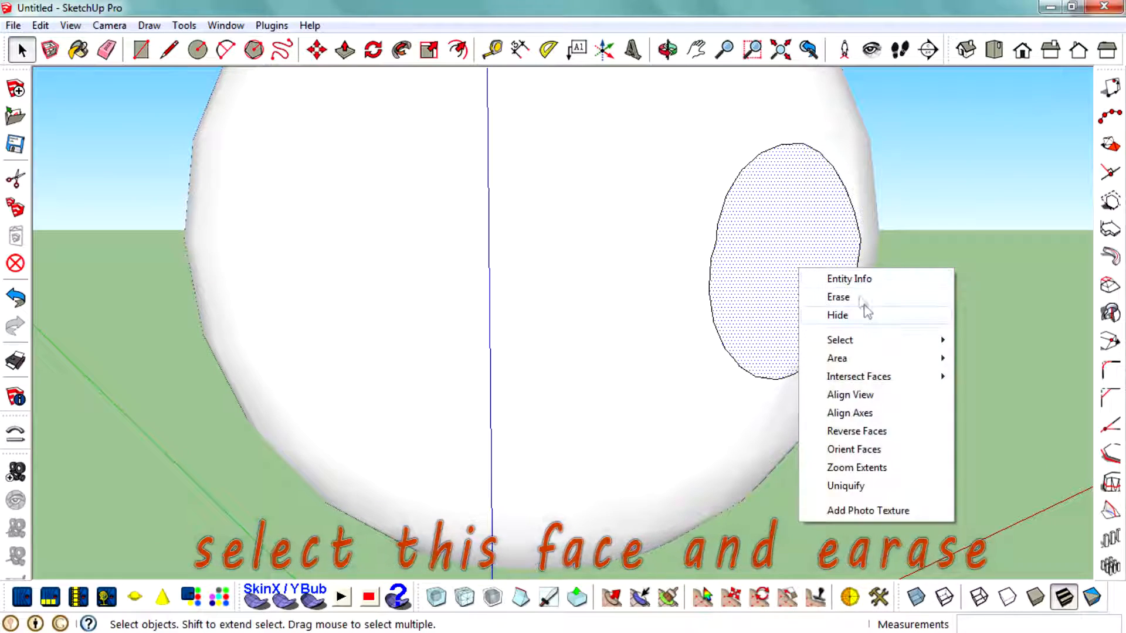
left_click(838, 297)
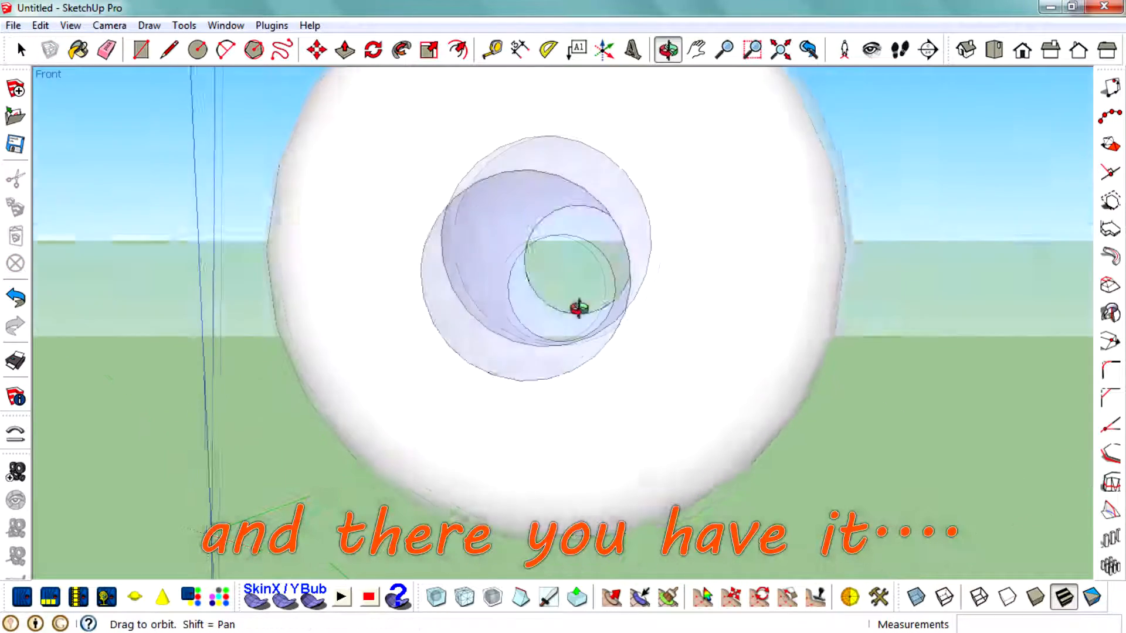